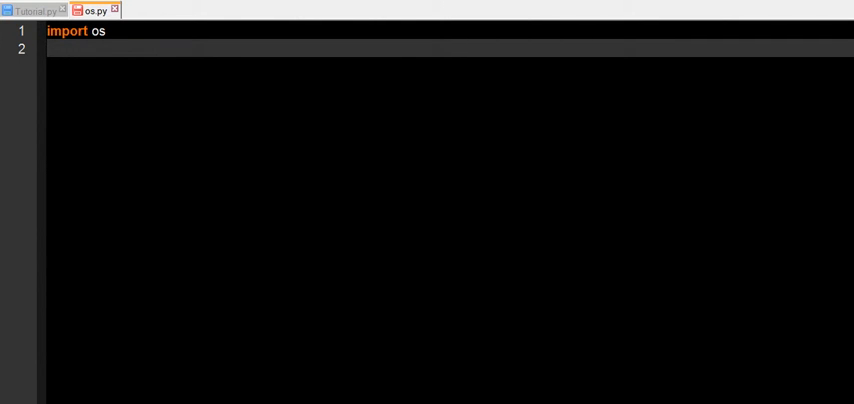
Step: Add import sys, os.system("start") and sys.exit() below import os in os.py
key(Enter)
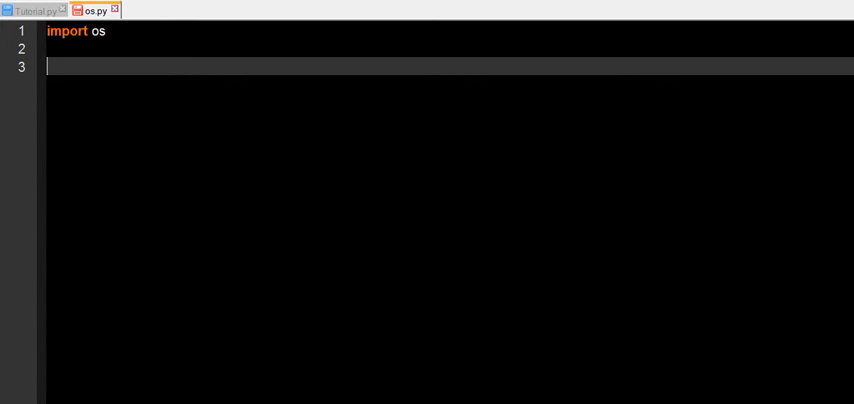
text(os.system(")
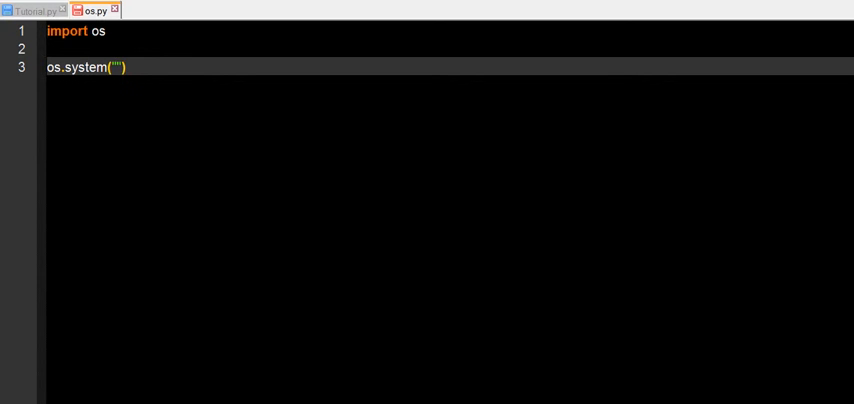
text(start)
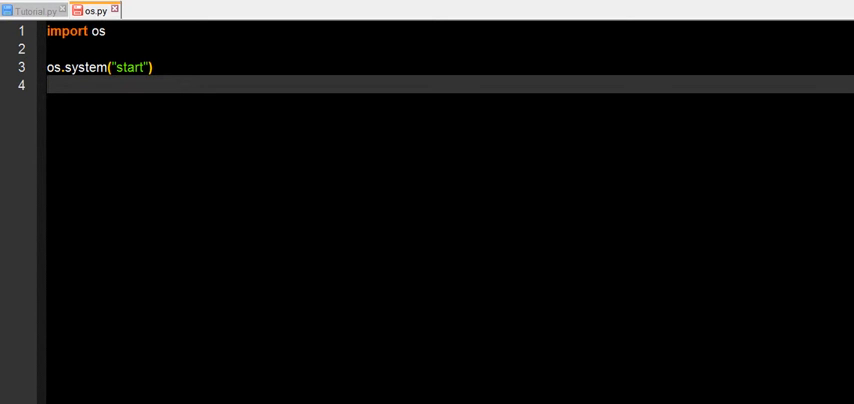
text(sys.)
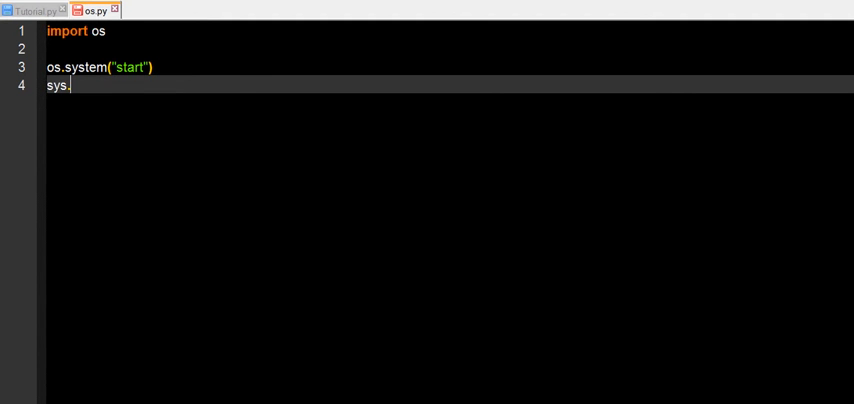
text(exit())
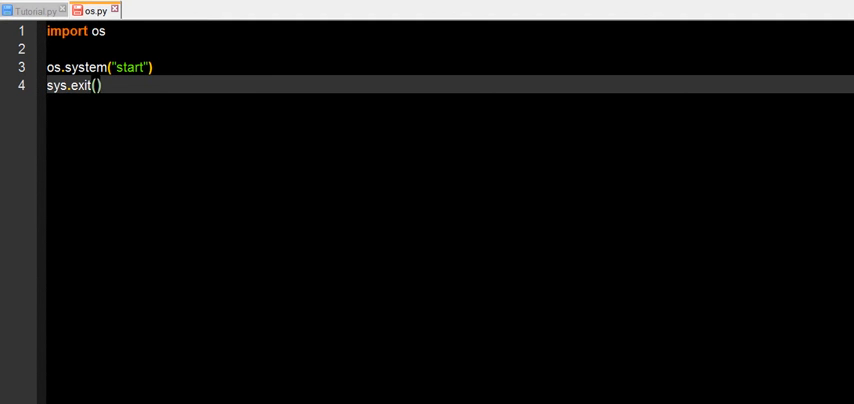
text(import sys)
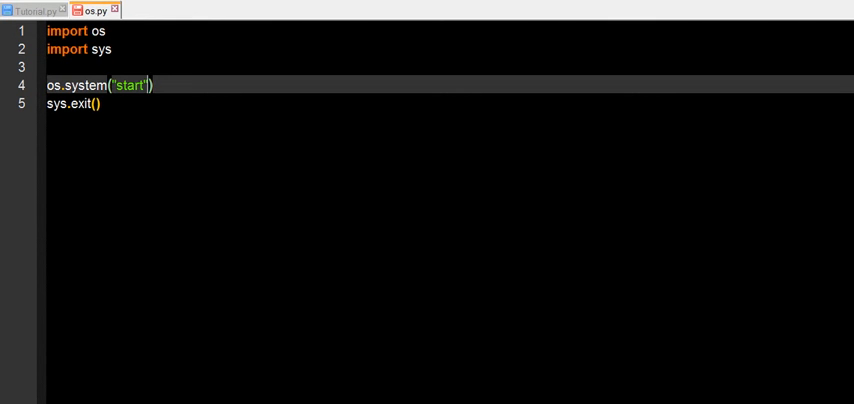
Step: Start an os.mkdir line above sys.exit, then abandon it and bring up the Run dialog
key(Enter)
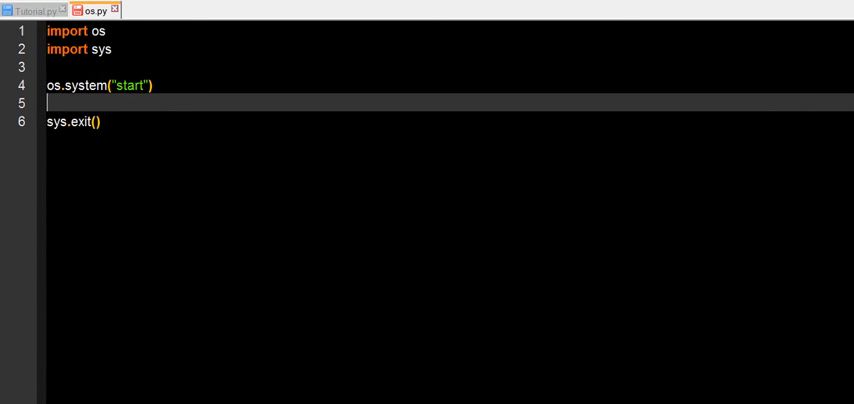
text(os)
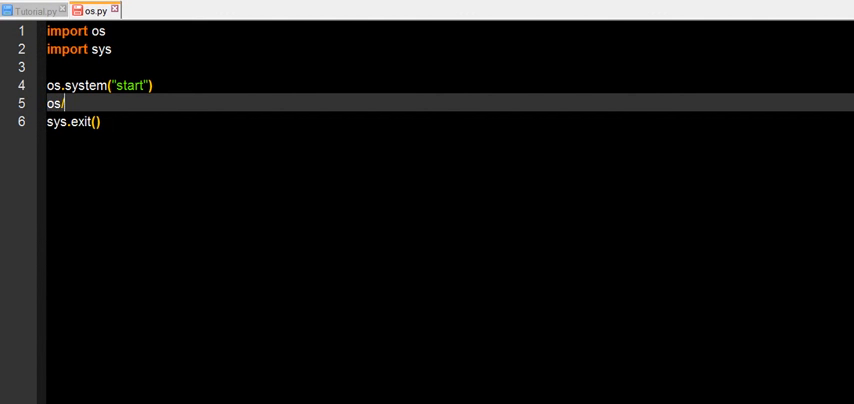
text(syst)
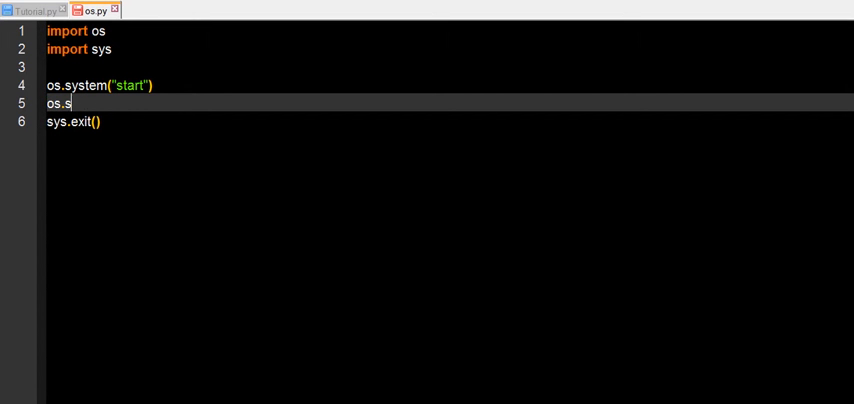
text(mkdit)
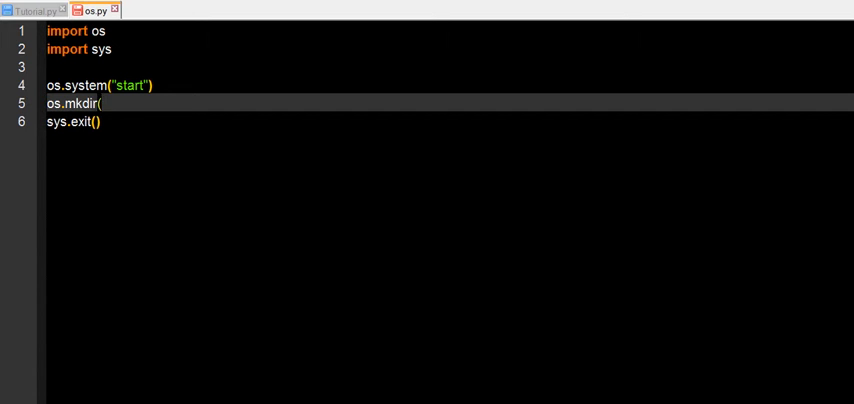
text("T)
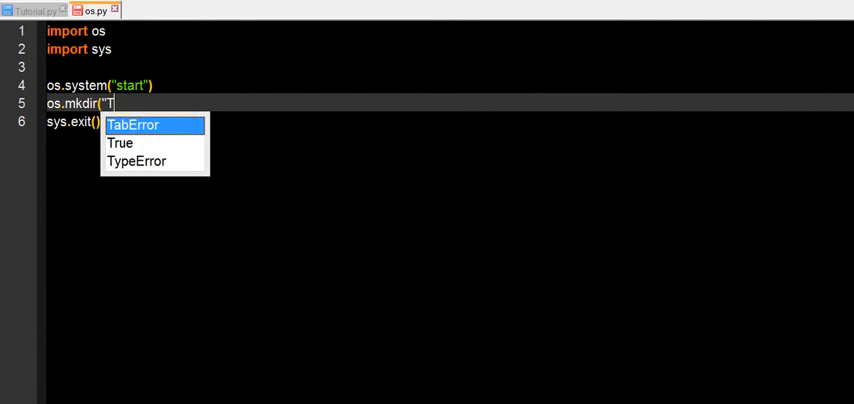
text(edt)
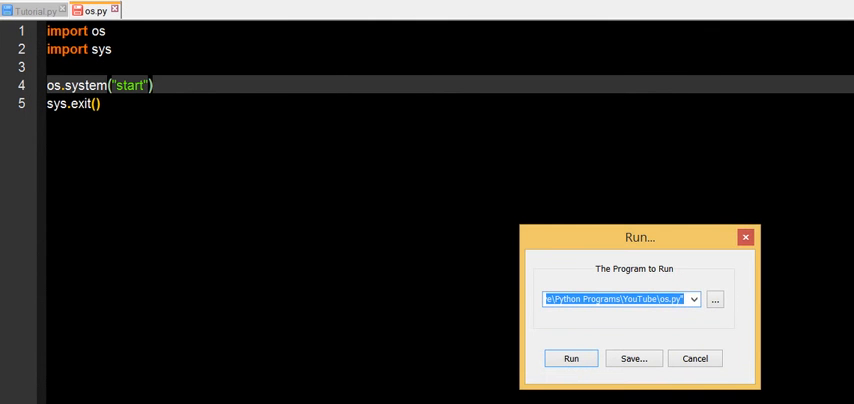
Step: Run os.py from the Run dialog, opening a command prompt at the Notepad++ folder
click(572, 358)
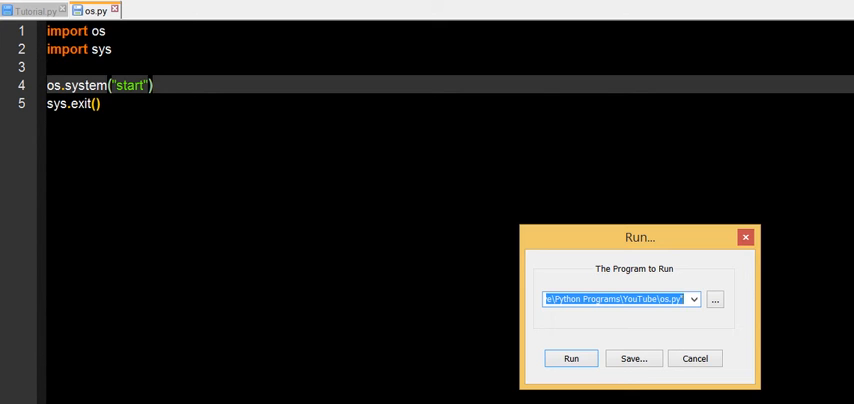
click(576, 358)
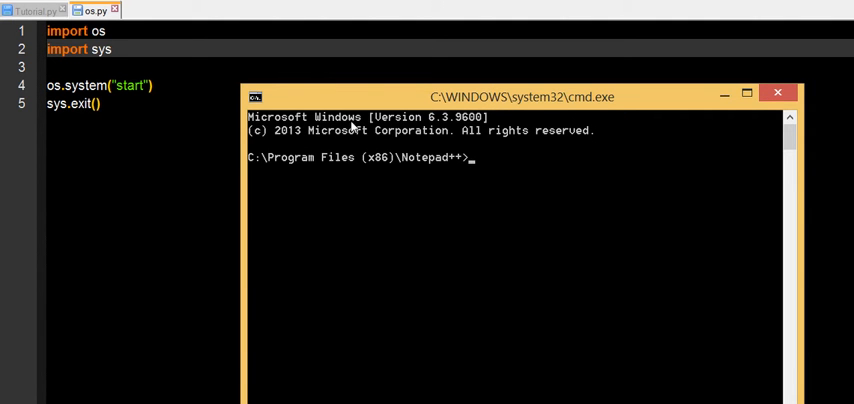
mouse_move(624, 68)
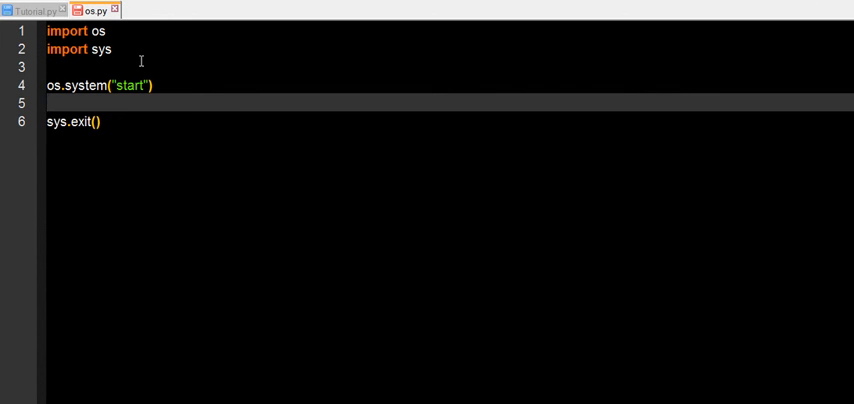
Step: Add a second call os.system("python") on line 5 after the start command
text(os.sys)
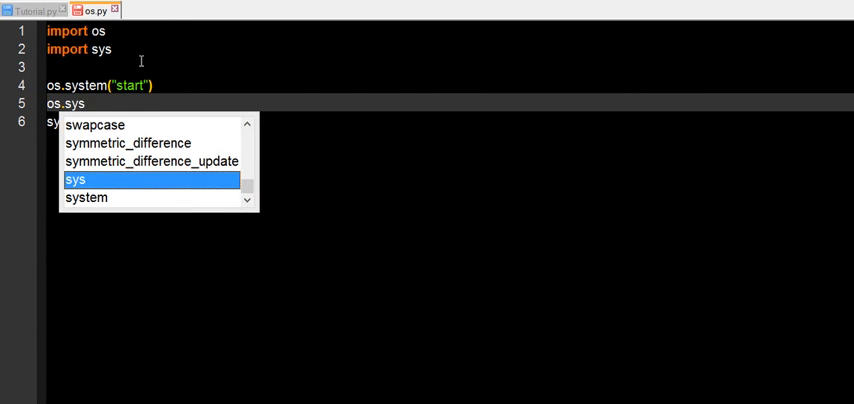
text(system("python)
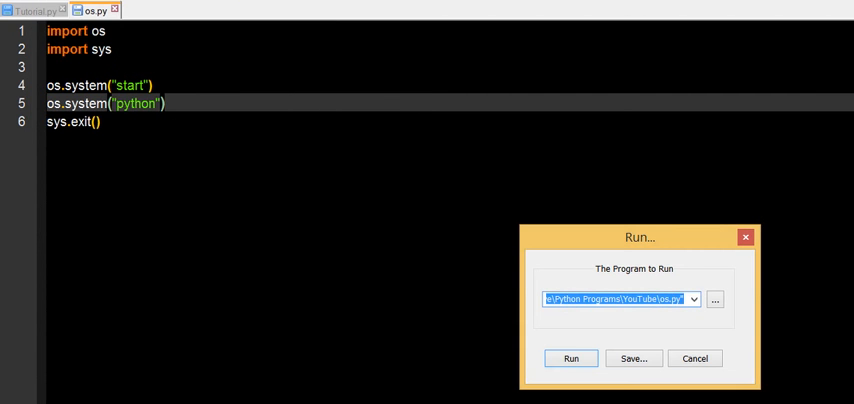
Step: Run the script, then close the command prompt and Python interpreter consoles it launched
click(572, 358)
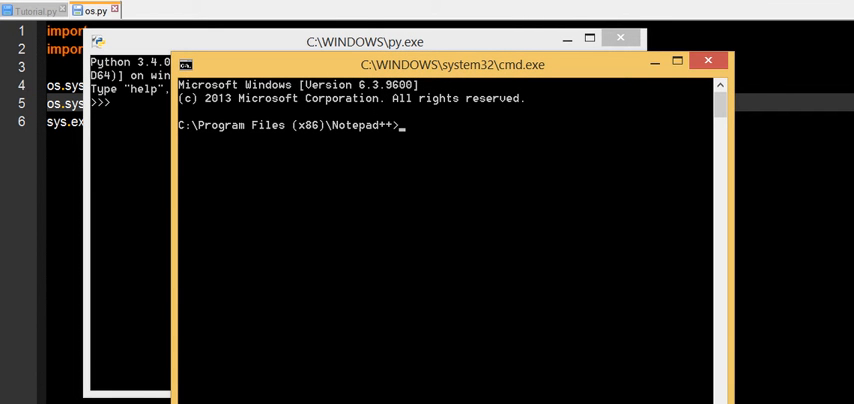
click(706, 58)
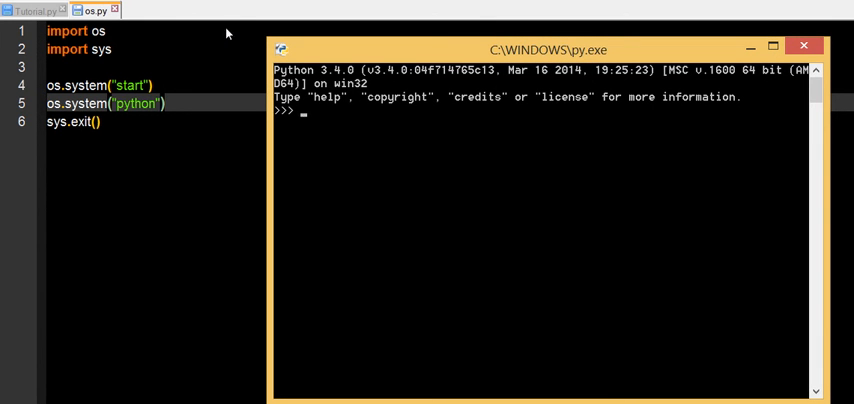
mouse_move(236, 44)
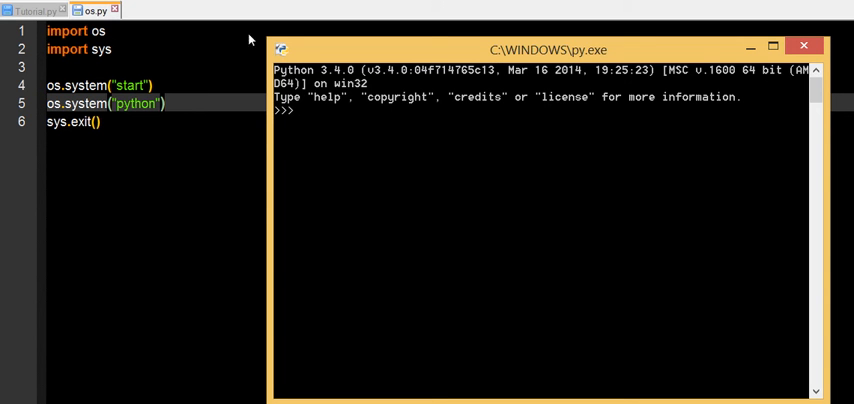
mouse_move(260, 52)
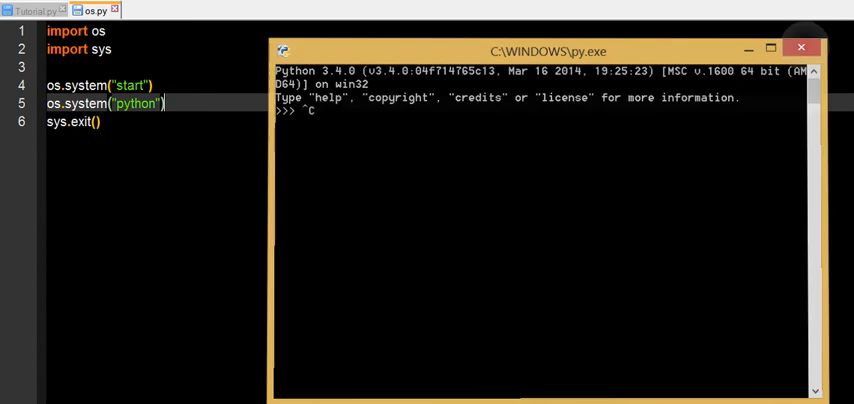
click(812, 44)
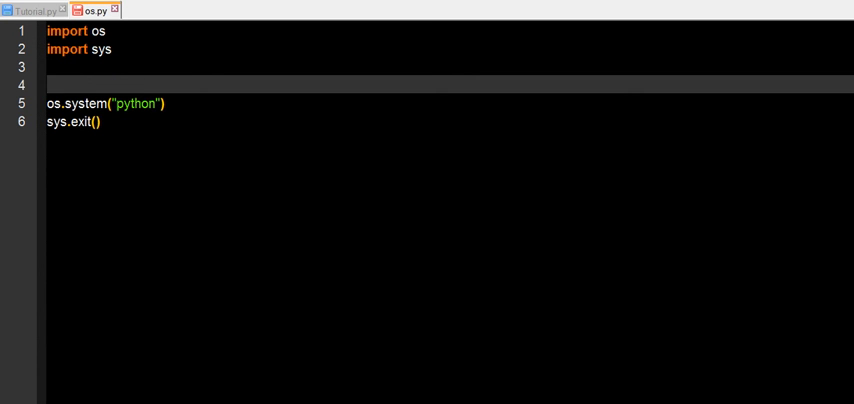
Step: Add a = input("Type in a CMD command") and pass a to os.system
text(input()
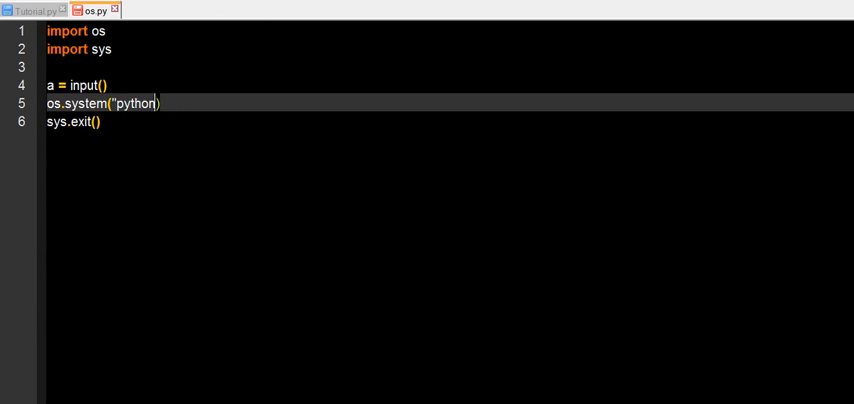
text(a)
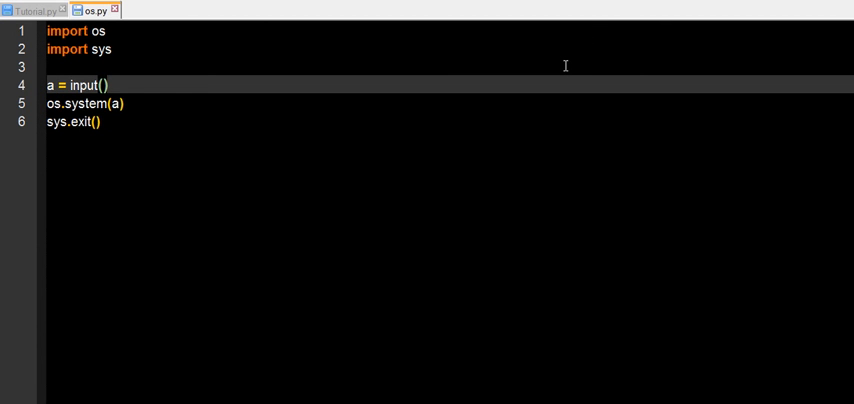
text("")
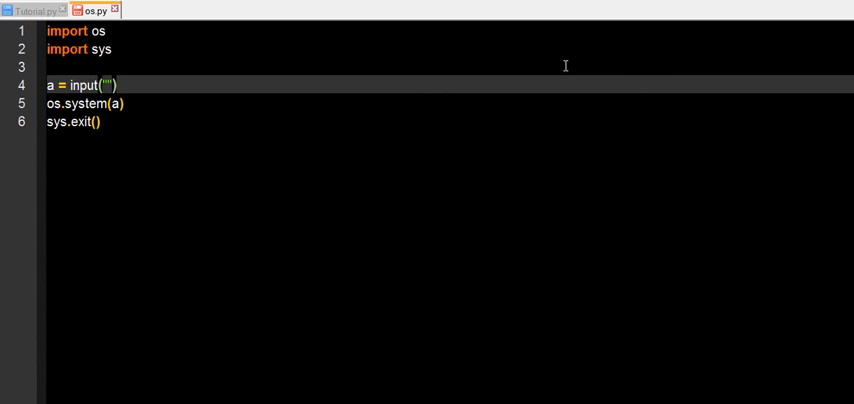
text(Type in a)
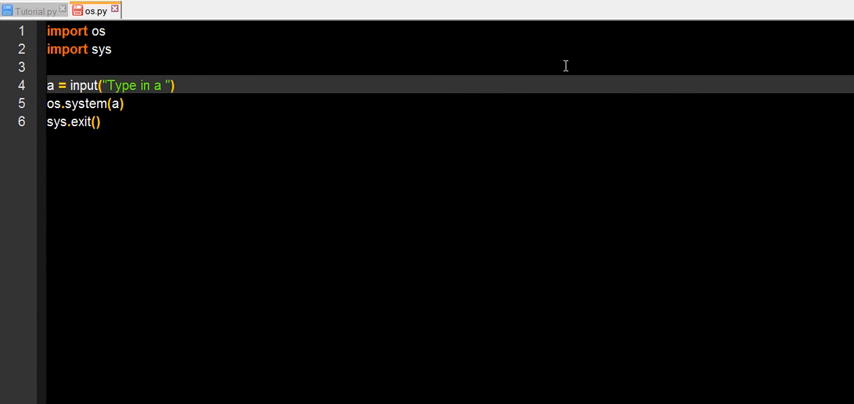
text(co)
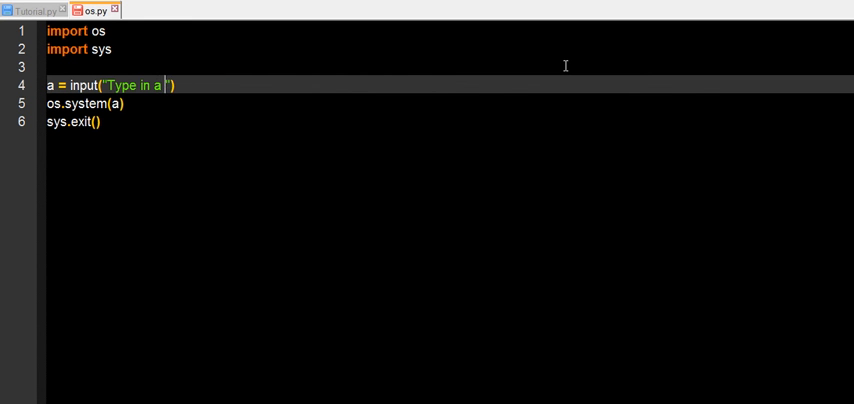
text(CMD command)
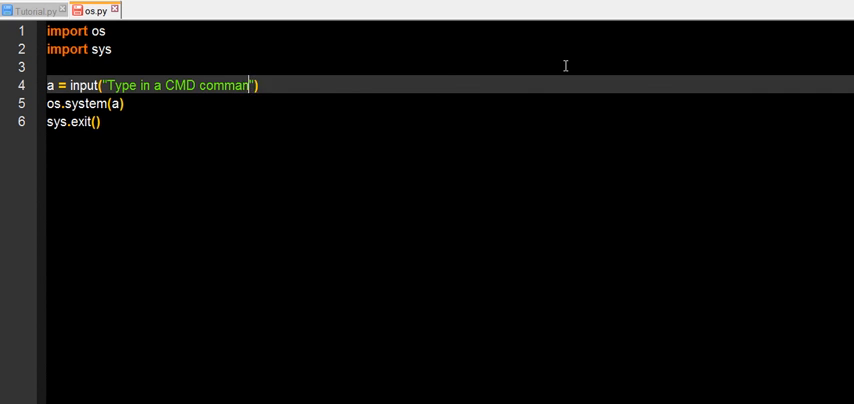
text(.s)
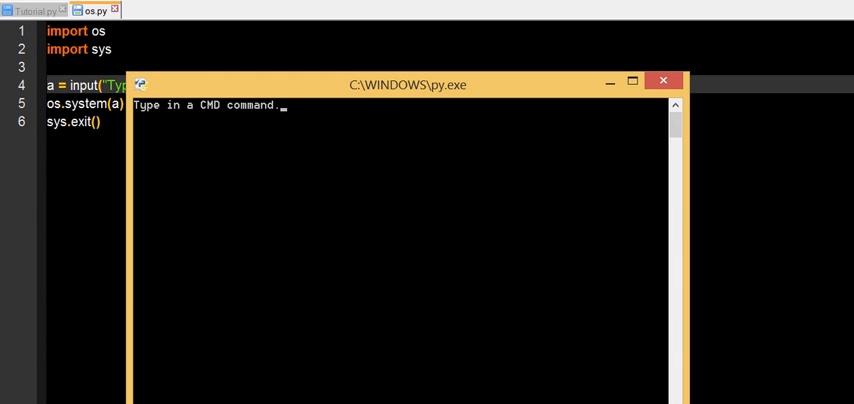
Step: Answer the running script's CMD-command prompt with start in the py.exe console
text(start)
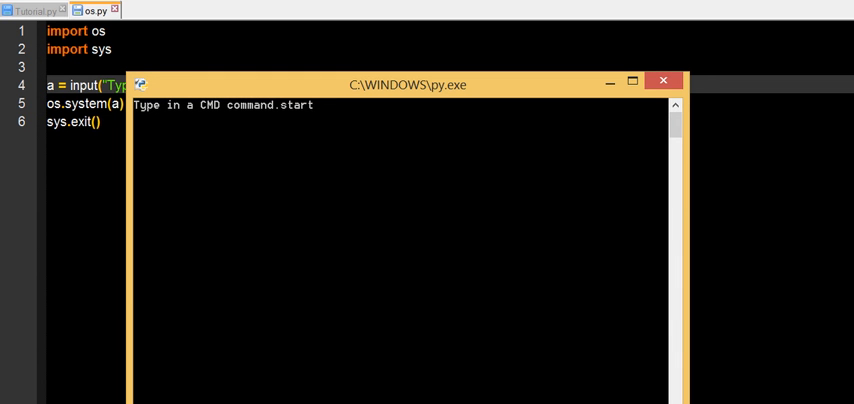